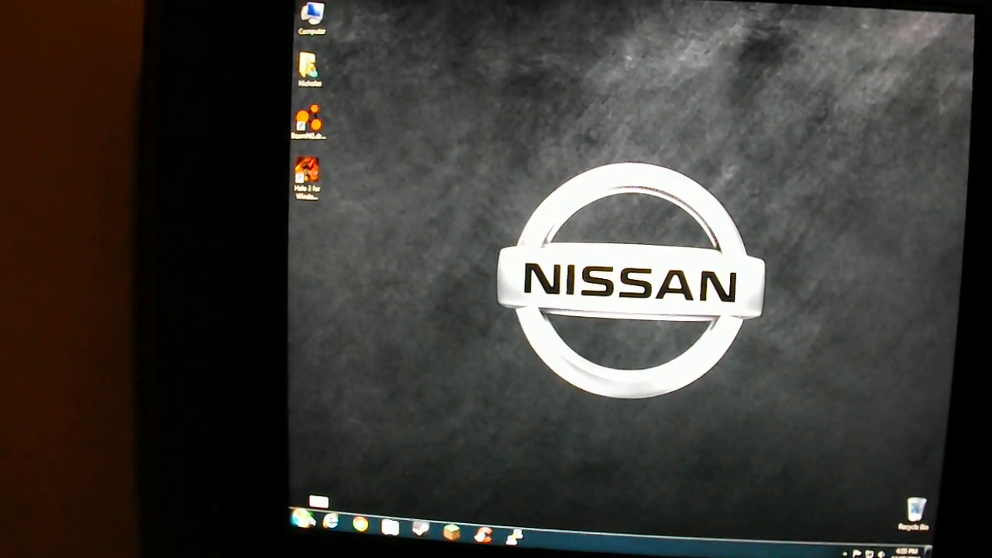
Open the Shut down submenu in the Start menu to reveal Log off, Restart and Sleep
click(298, 537)
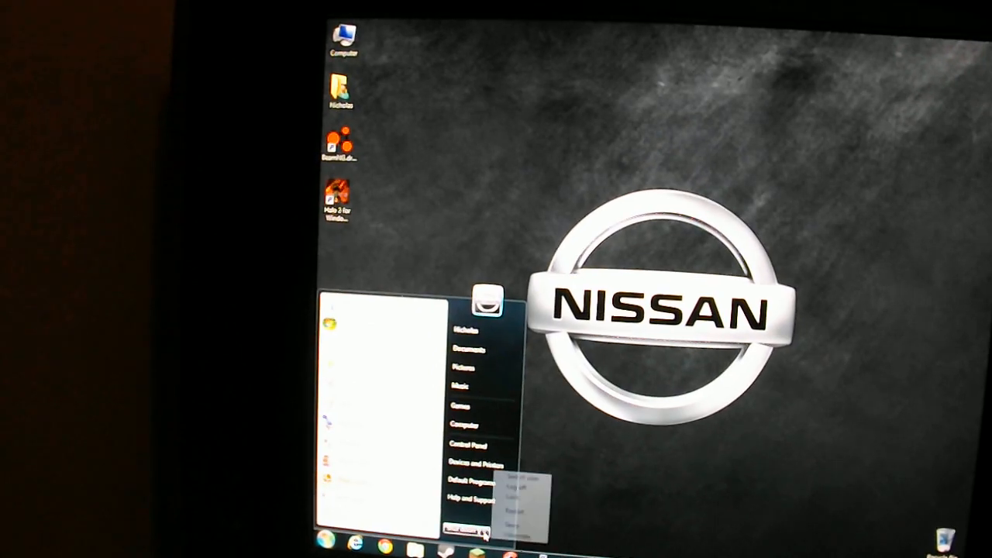